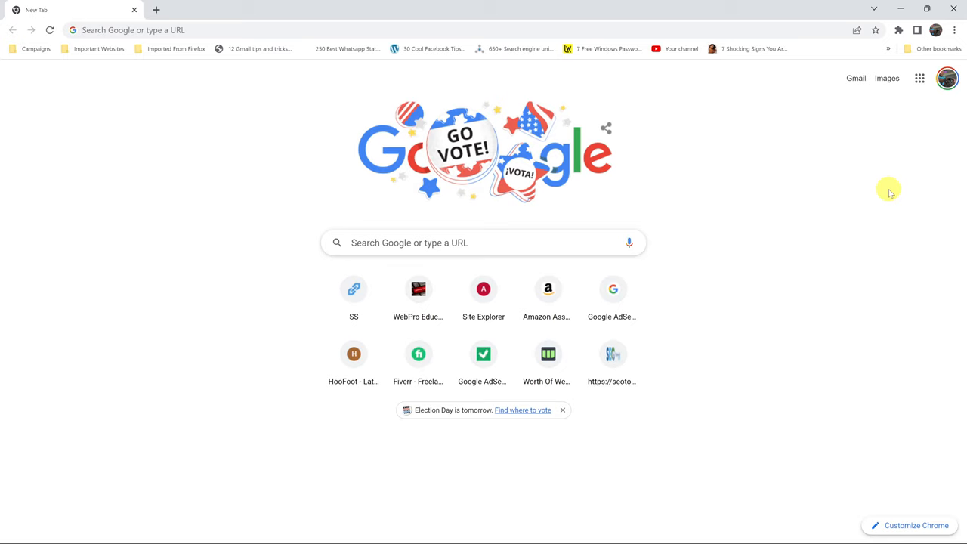
mouse_move(718, 242)
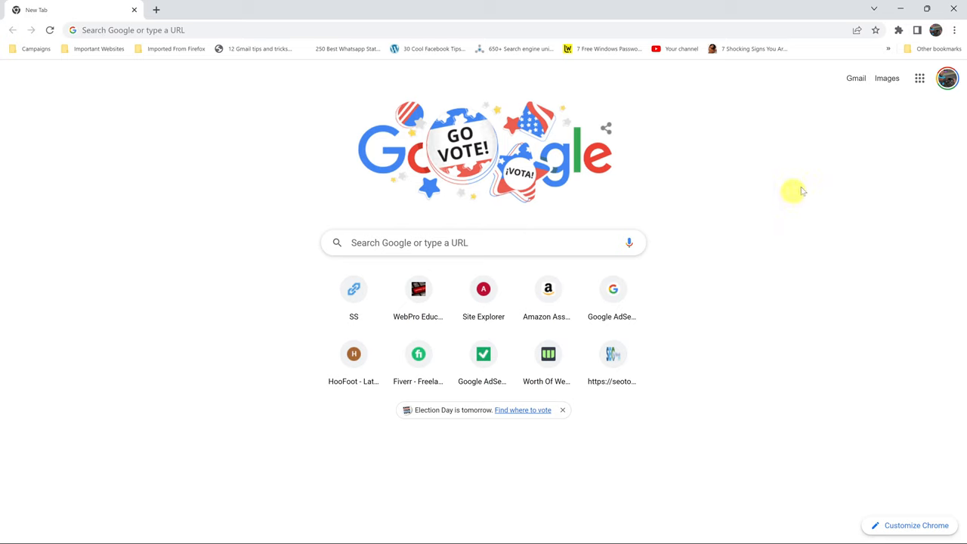
mouse_move(958, 28)
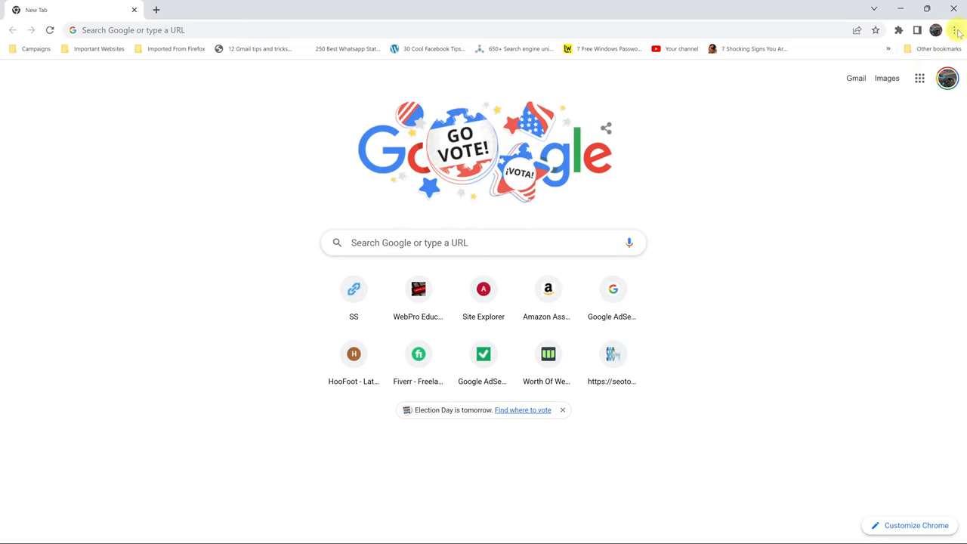
Step: Open Chrome's three-dot main menu over the new tab page
click(955, 30)
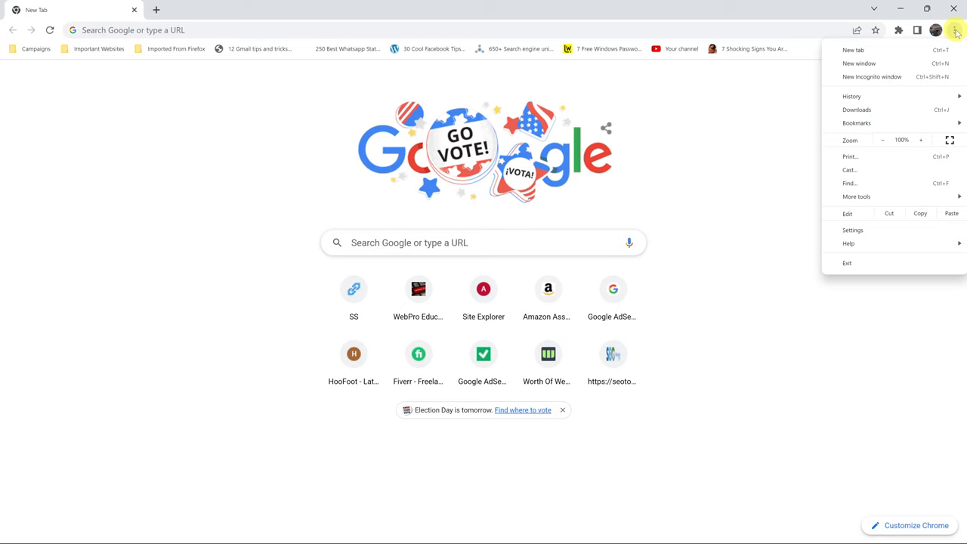
mouse_move(931, 236)
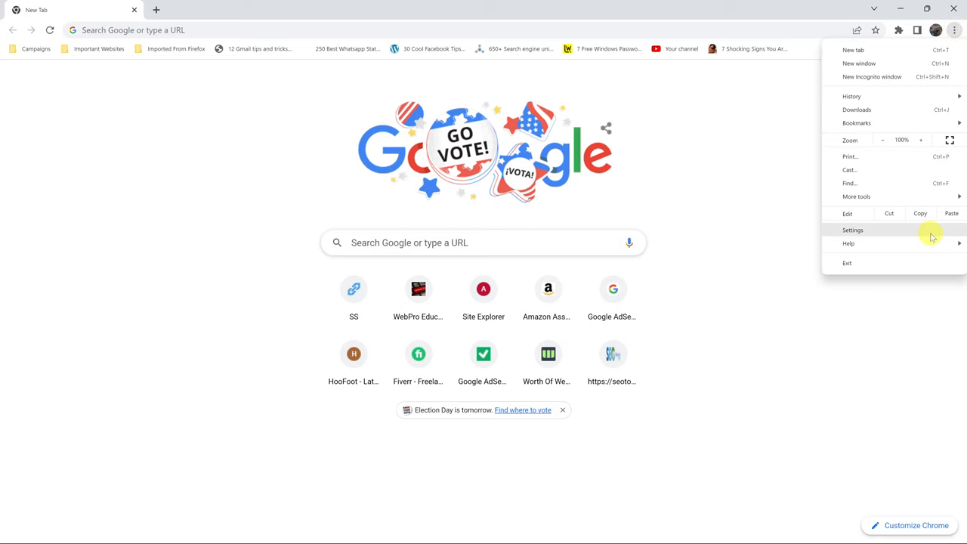
Step: Go to Settings and show the Privacy and security section
click(852, 230)
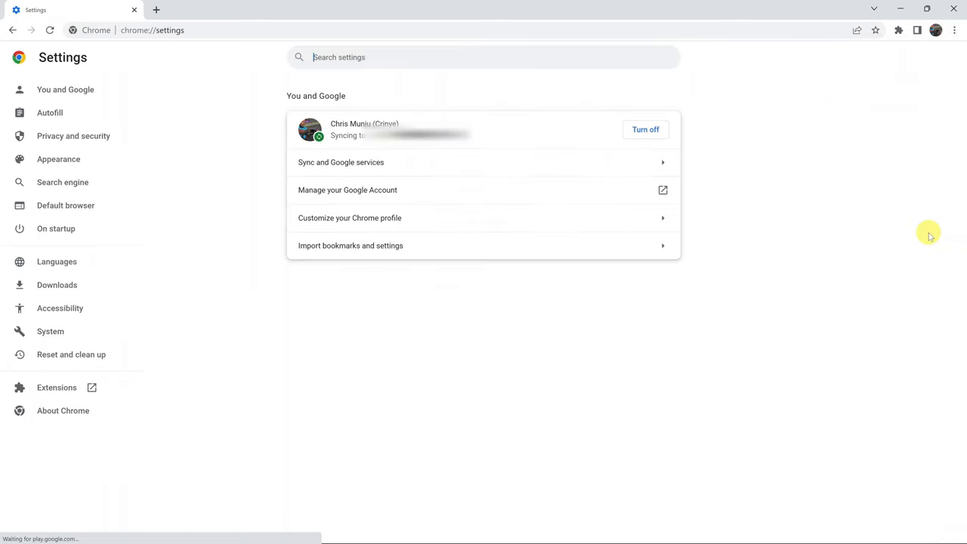
mouse_move(360, 176)
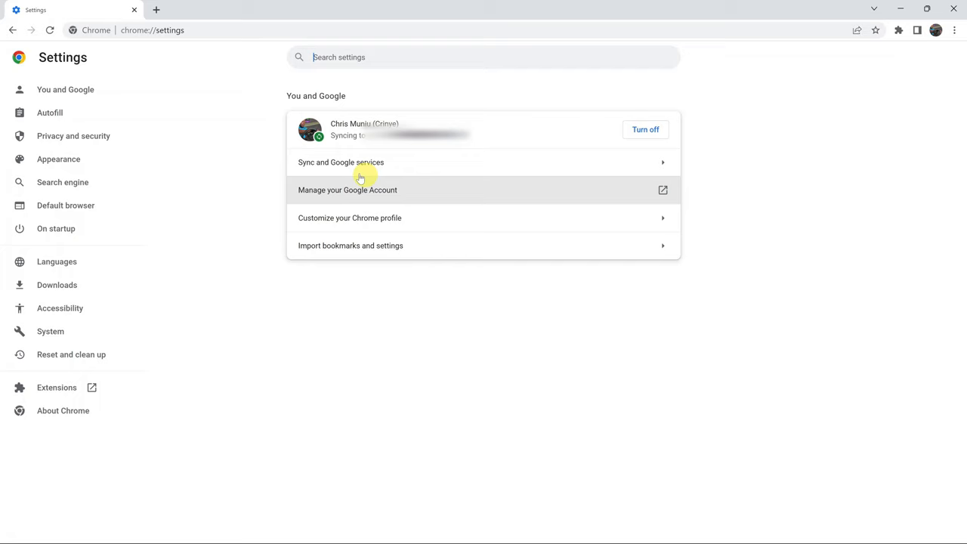
mouse_move(127, 142)
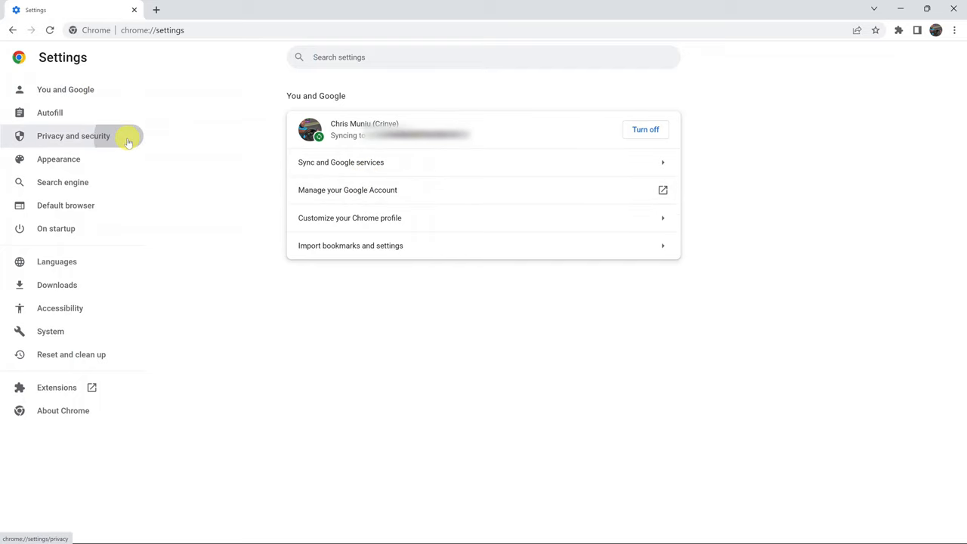
click(73, 136)
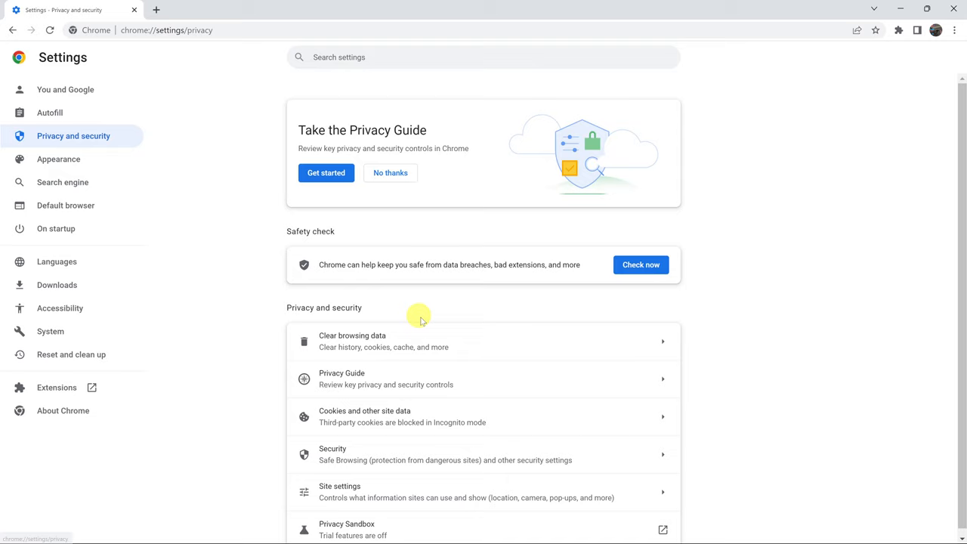
mouse_move(497, 344)
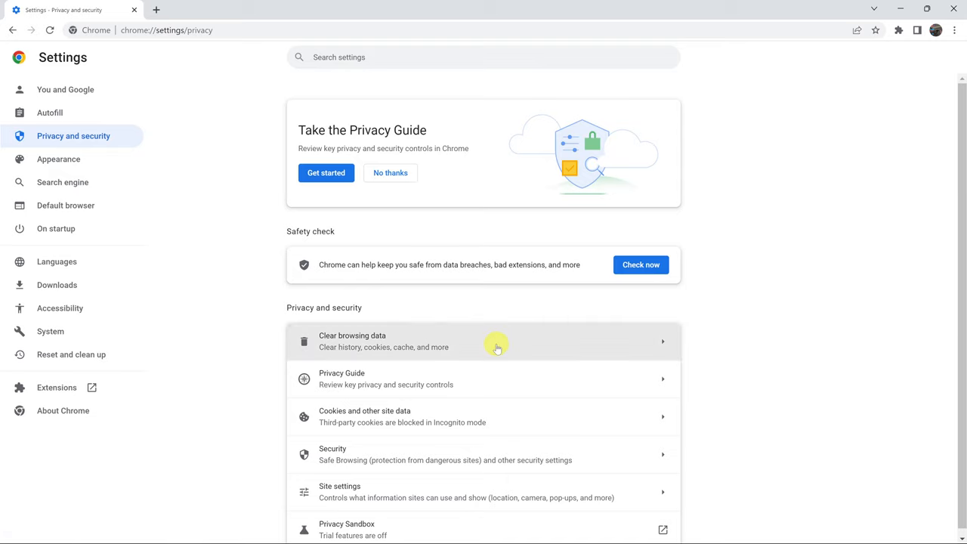
Step: In Clear browsing data, uncheck Browsing history and Cookies, leaving only Cached images and files
click(493, 341)
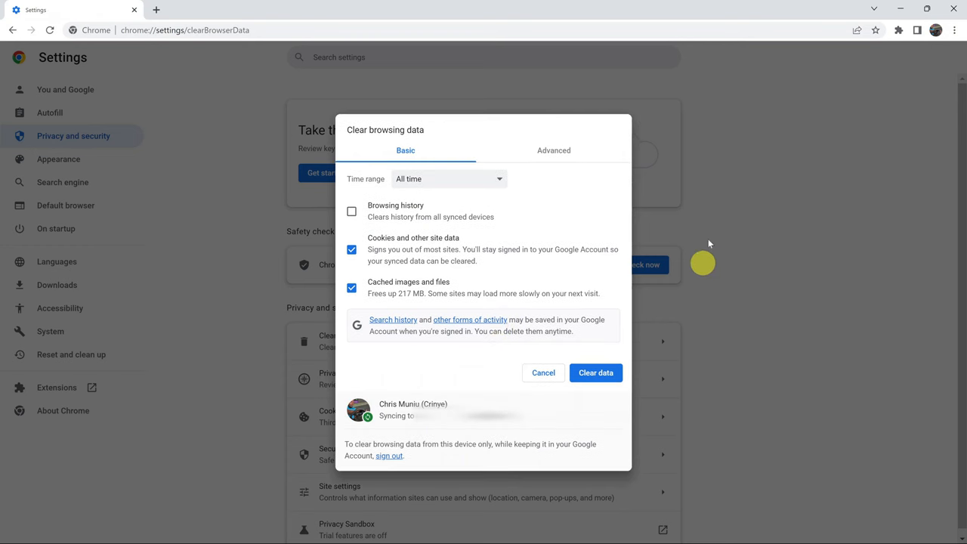
mouse_move(313, 290)
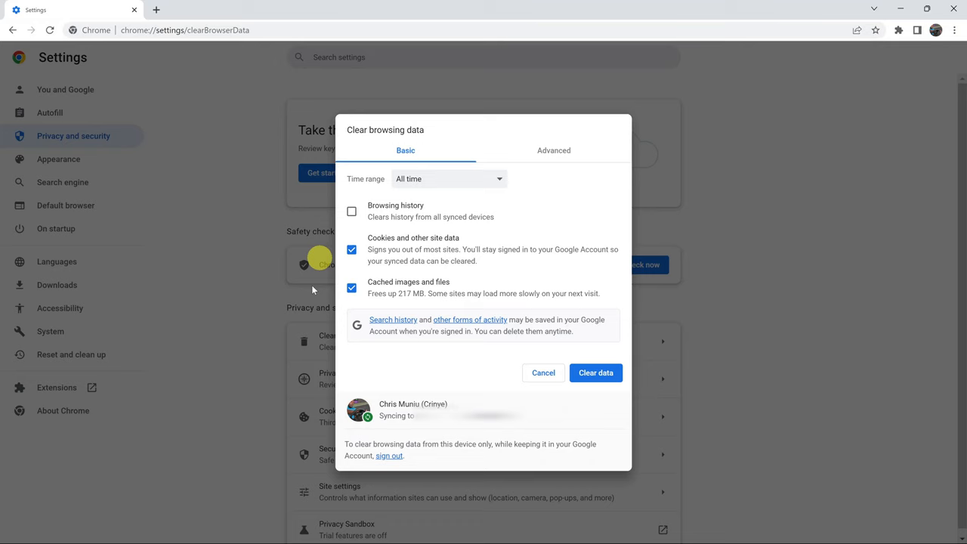
mouse_move(307, 305)
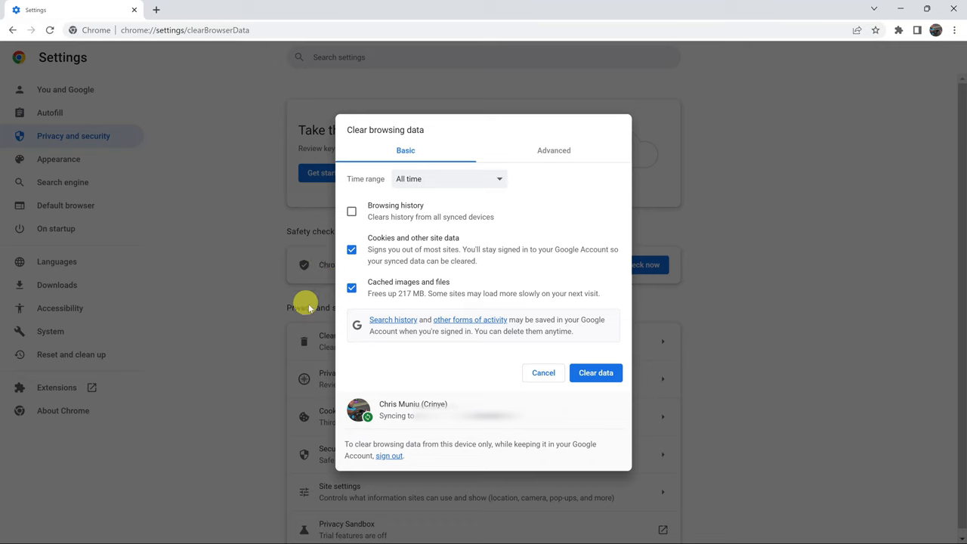
mouse_move(372, 284)
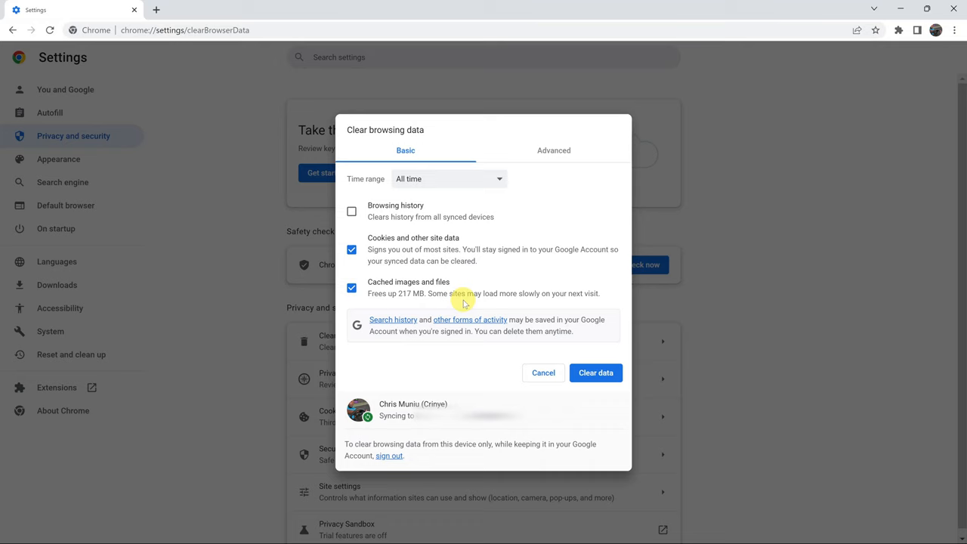
mouse_move(473, 296)
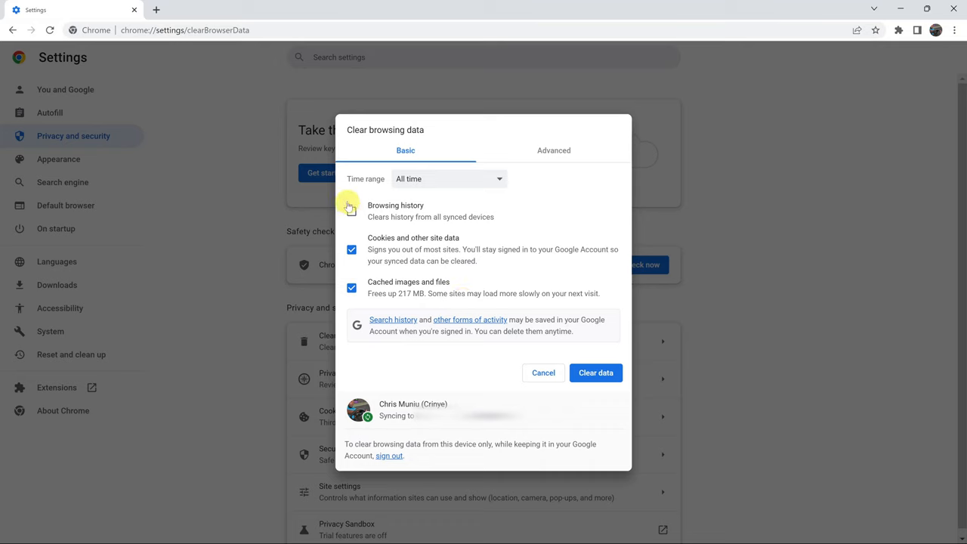
click(351, 211)
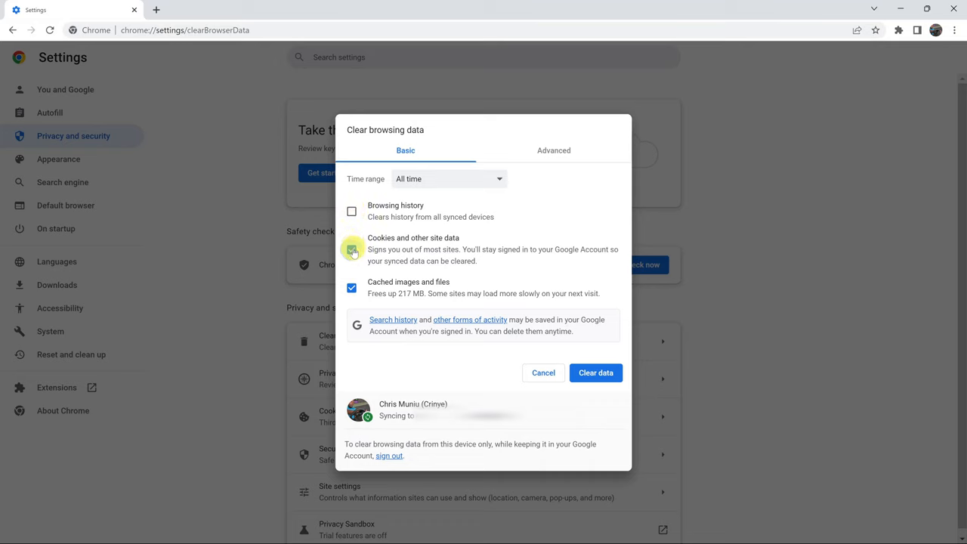
click(350, 249)
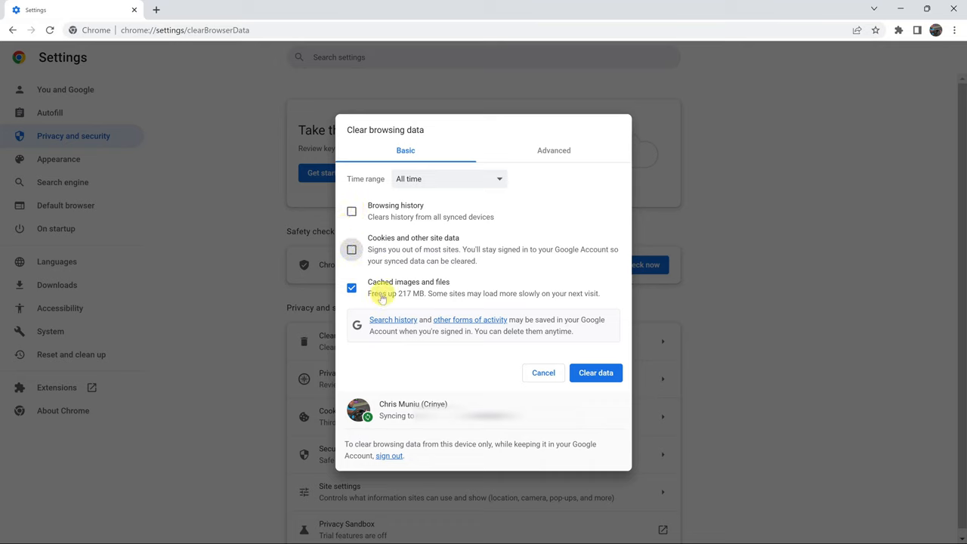
mouse_move(408, 275)
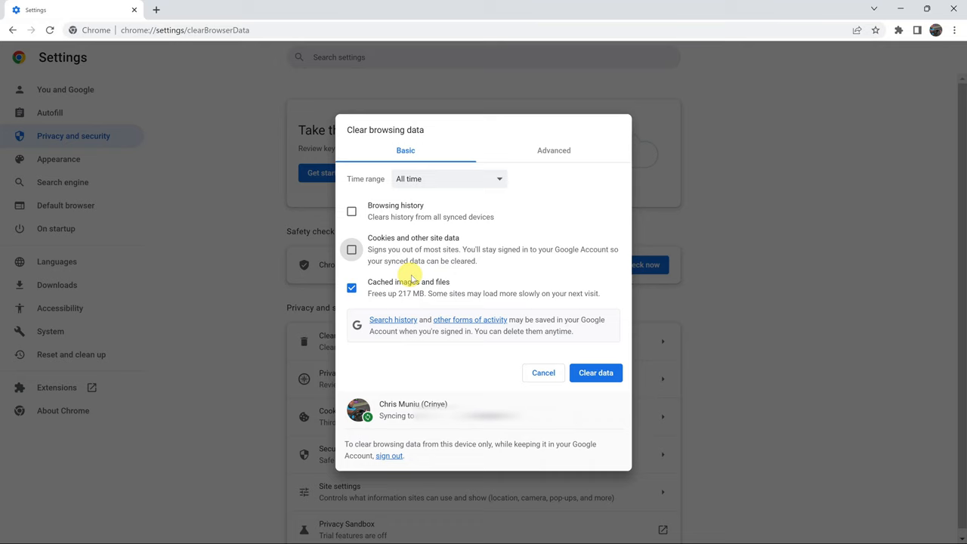
mouse_move(416, 296)
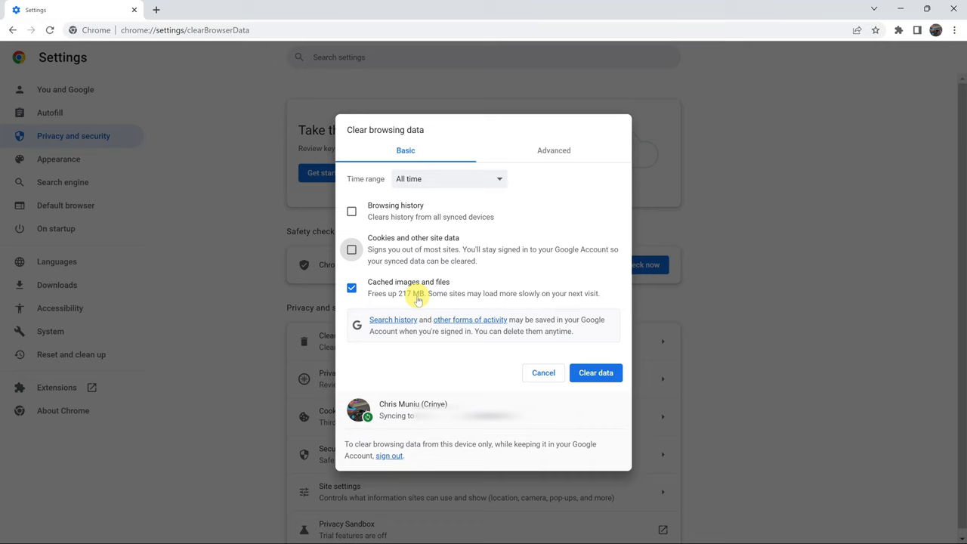
mouse_move(486, 173)
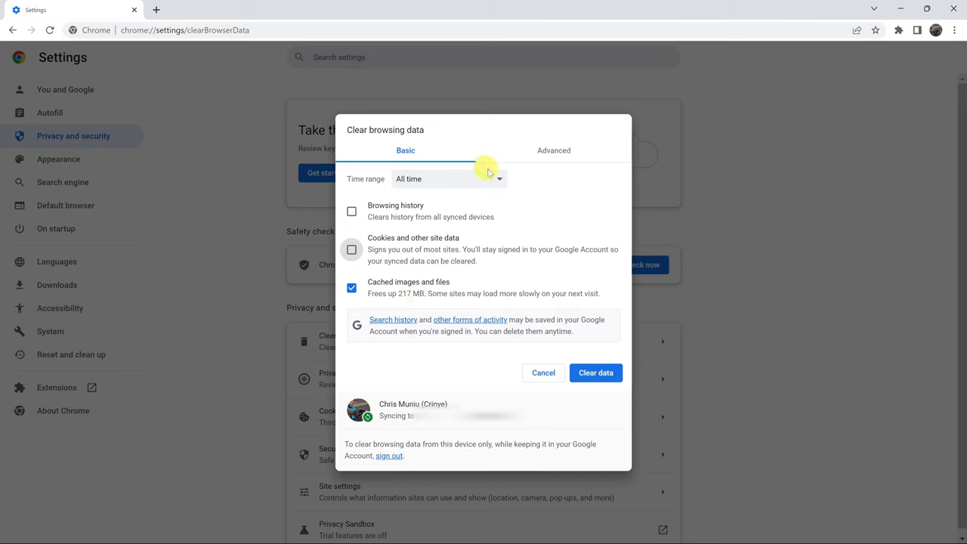
mouse_move(502, 182)
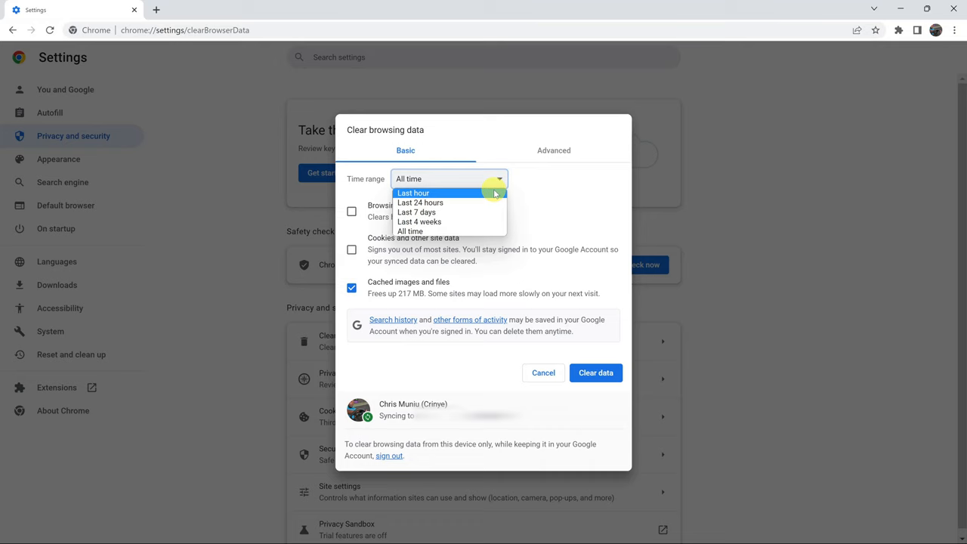
mouse_move(495, 203)
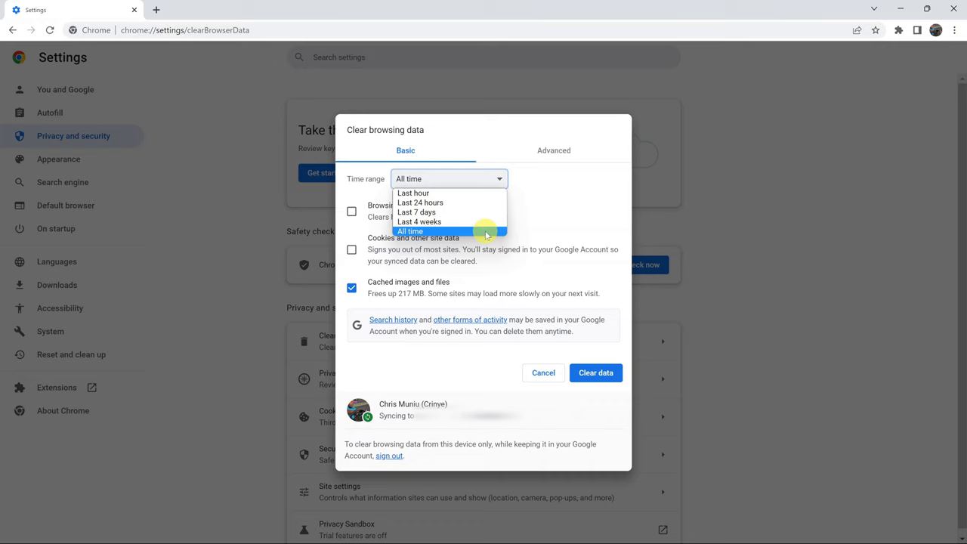
Step: Clear cached images and files for the Last 24 hours time range
click(411, 231)
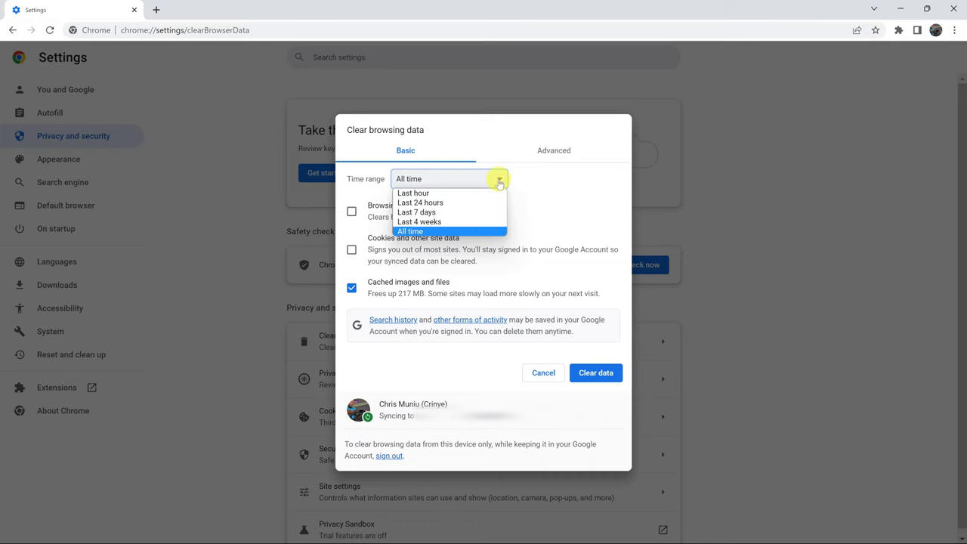
mouse_move(483, 202)
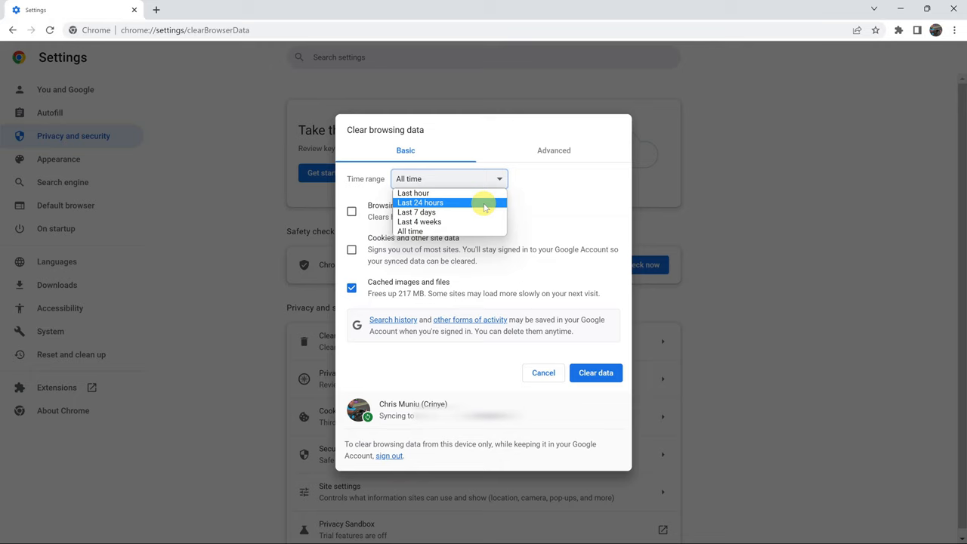
click(420, 203)
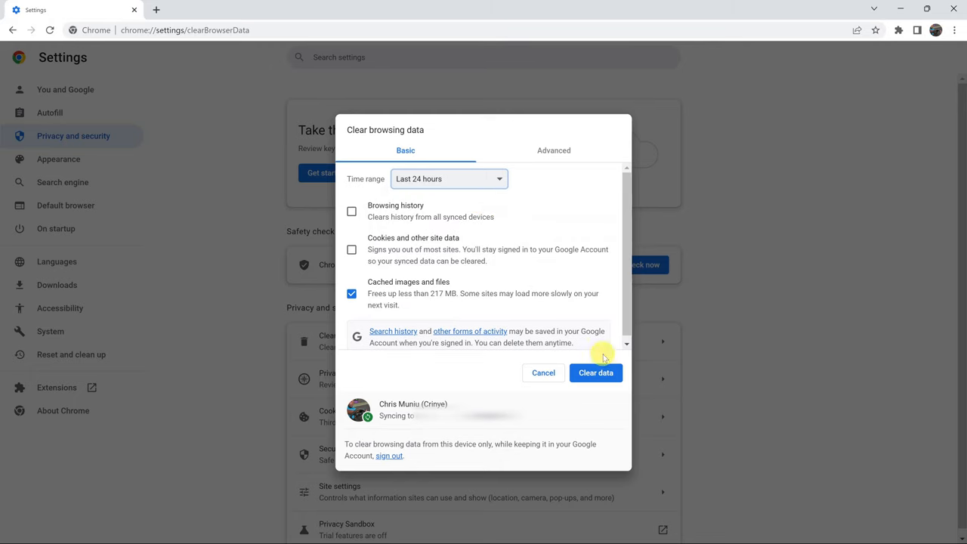
click(595, 372)
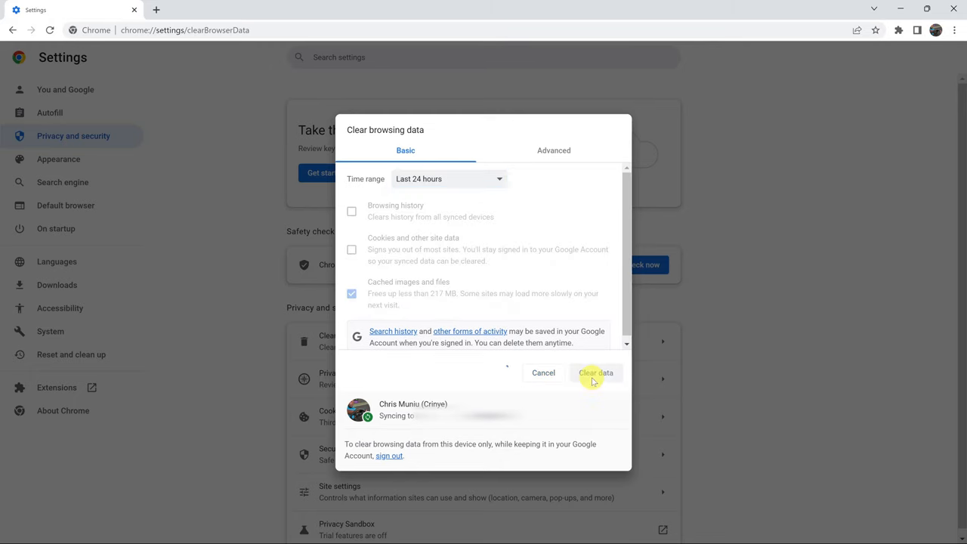
Step: Clear cached images and files again with the time range set to All time
click(596, 372)
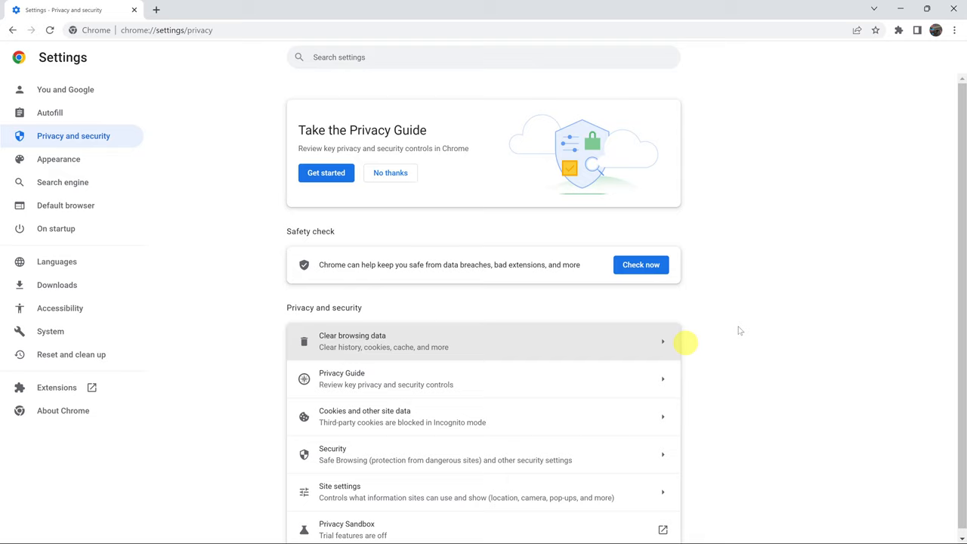
mouse_move(492, 293)
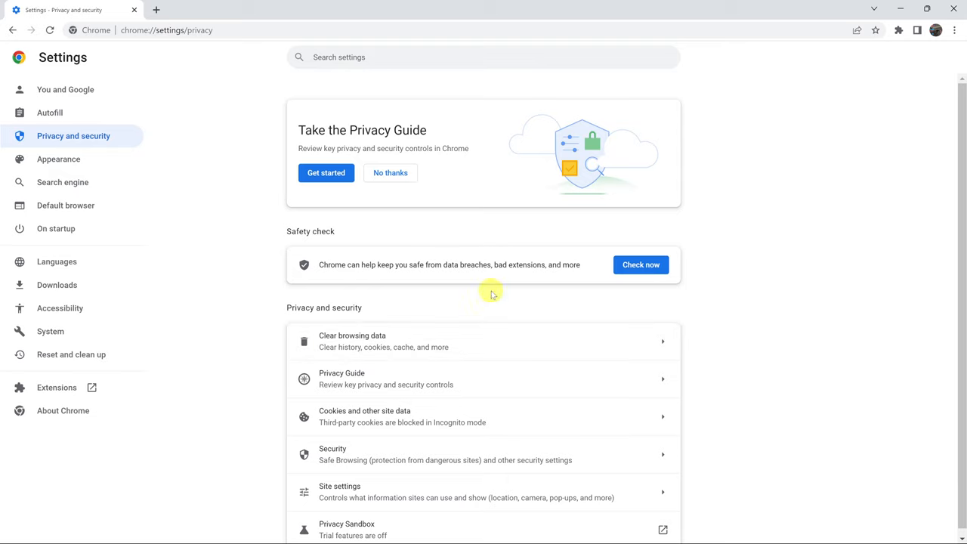
click(352, 341)
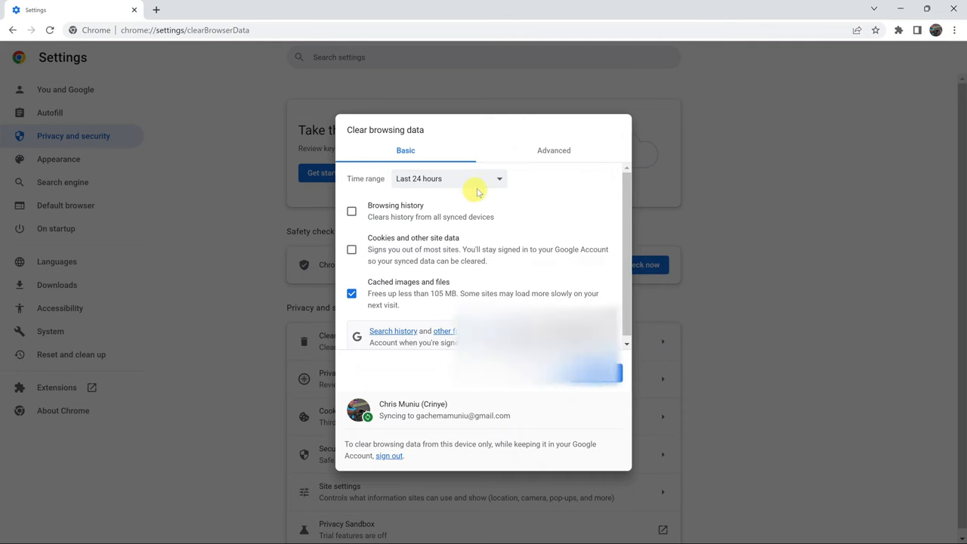
click(449, 178)
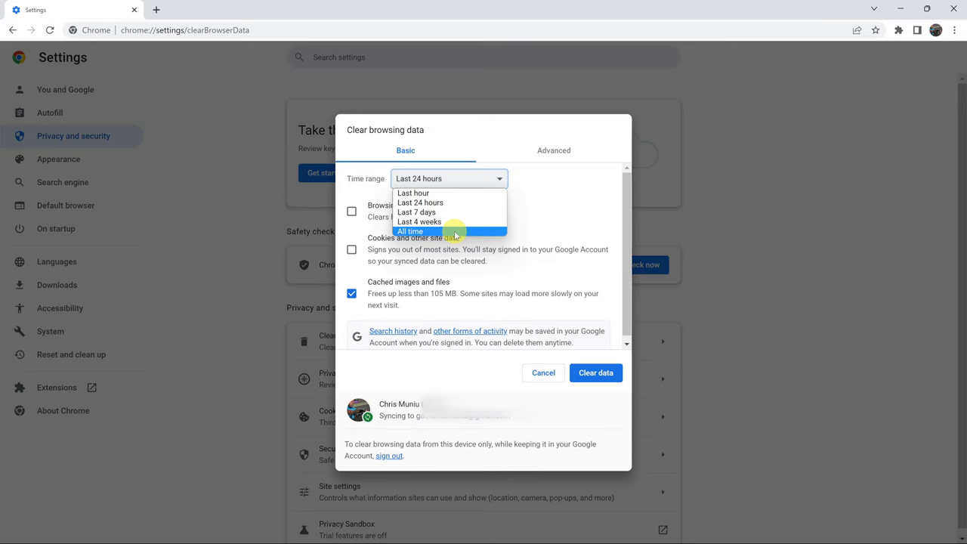
click(411, 231)
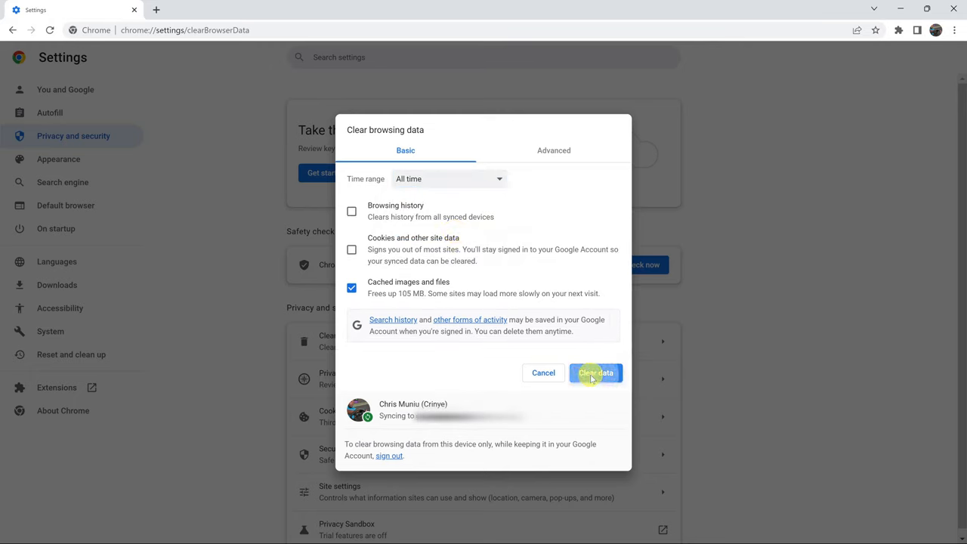
click(595, 372)
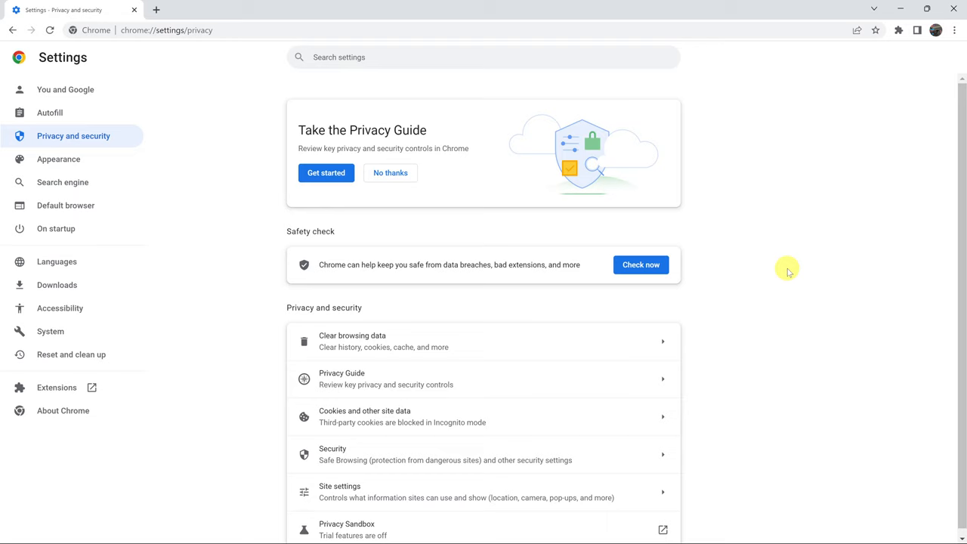
mouse_move(819, 175)
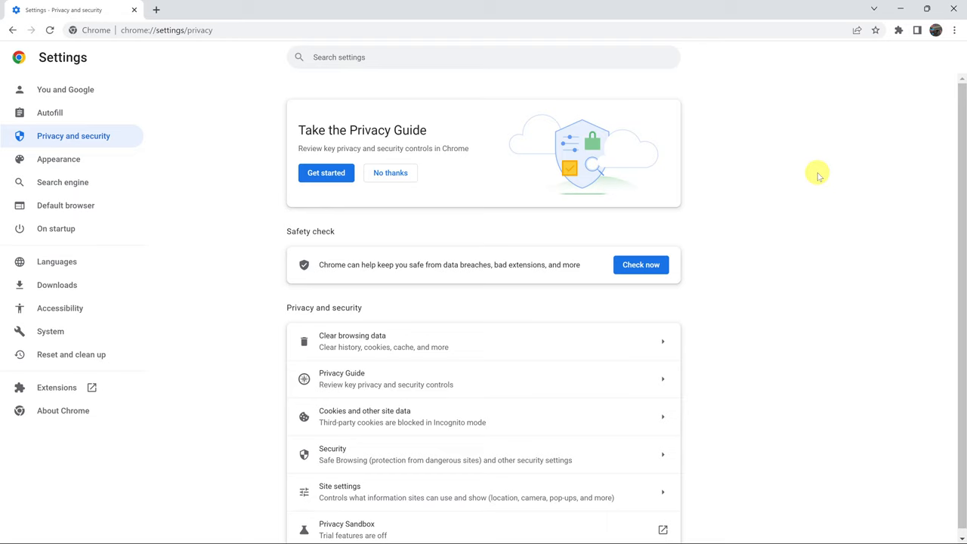